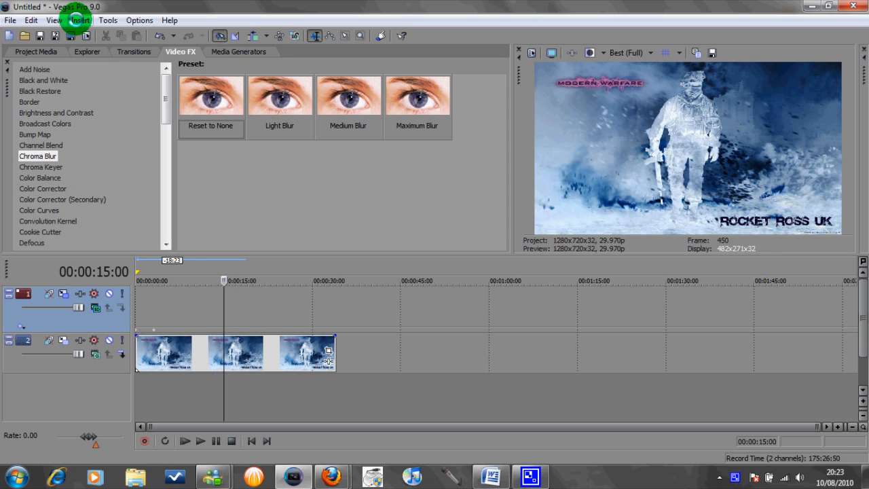
Insert a new Text Media event on the empty top video track.
click(78, 20)
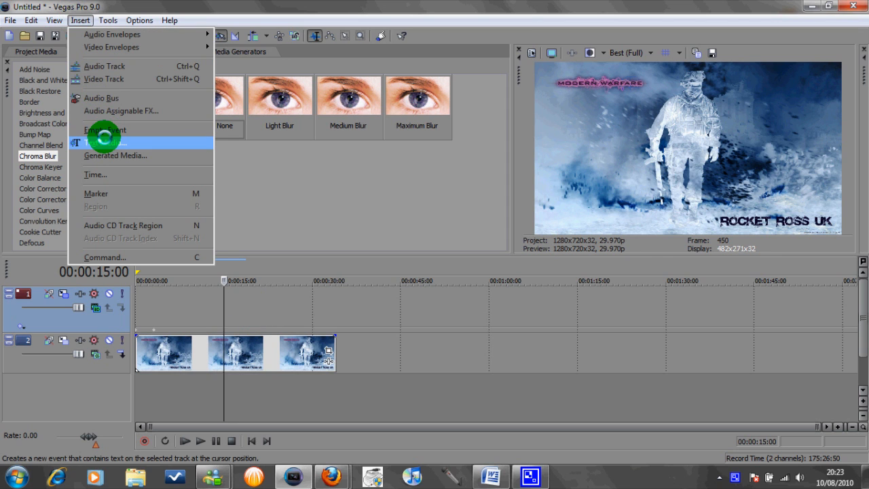
click(109, 143)
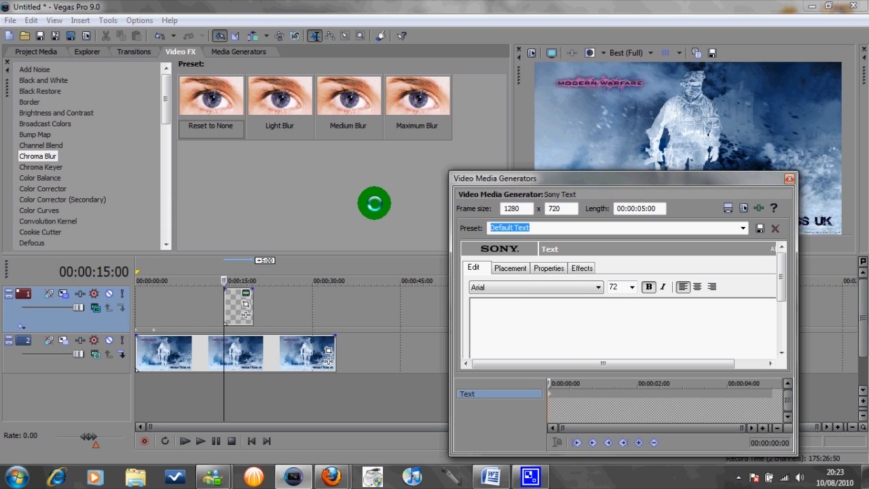
Enter the title 'Rocket Ross', set the font to Eras Bold ITC and toggle its drop shadow.
text(Rocket Ross)
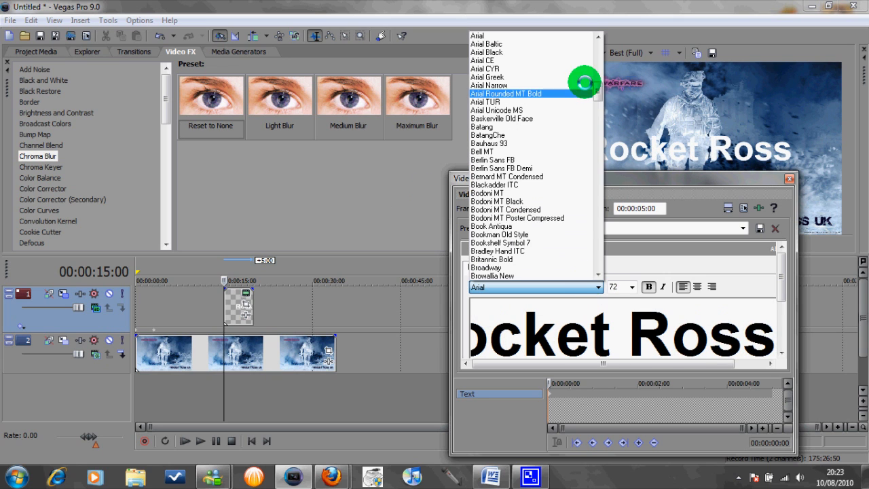
scroll(down, 3)
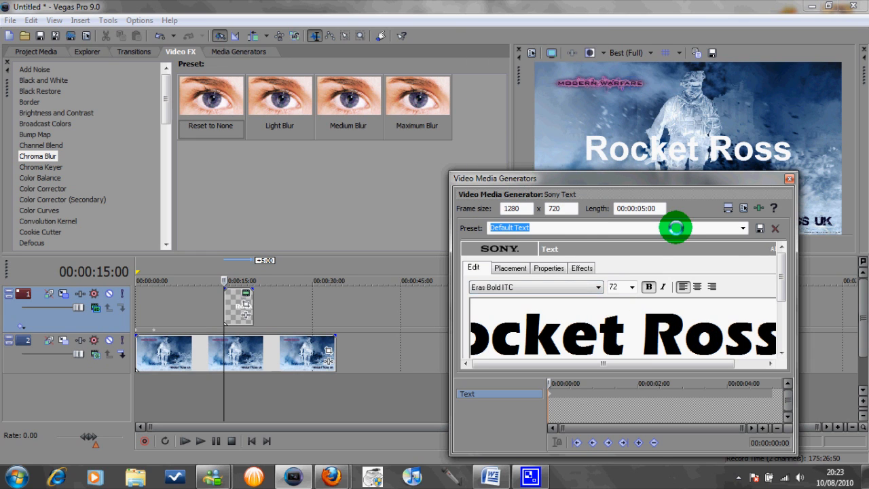
click(581, 268)
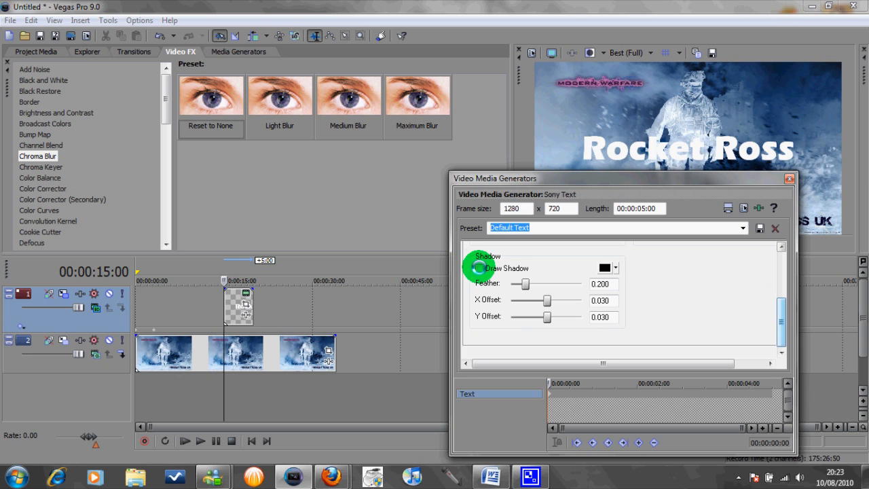
click(478, 269)
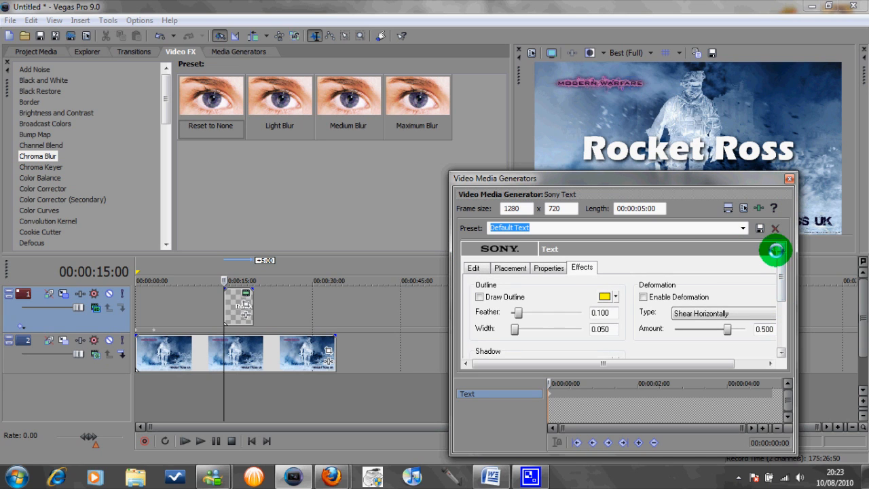
Give the 'Rocket Ross' text a semi-transparent grey colour.
click(549, 268)
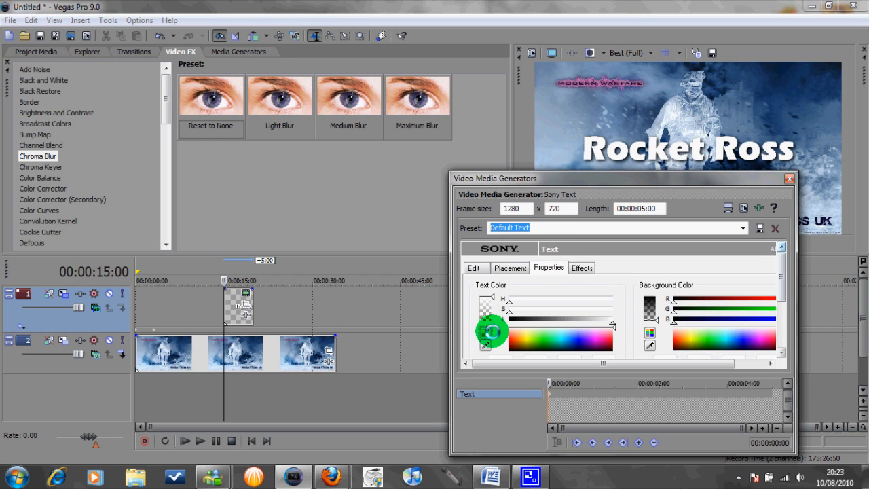
drag(492, 333, 611, 324)
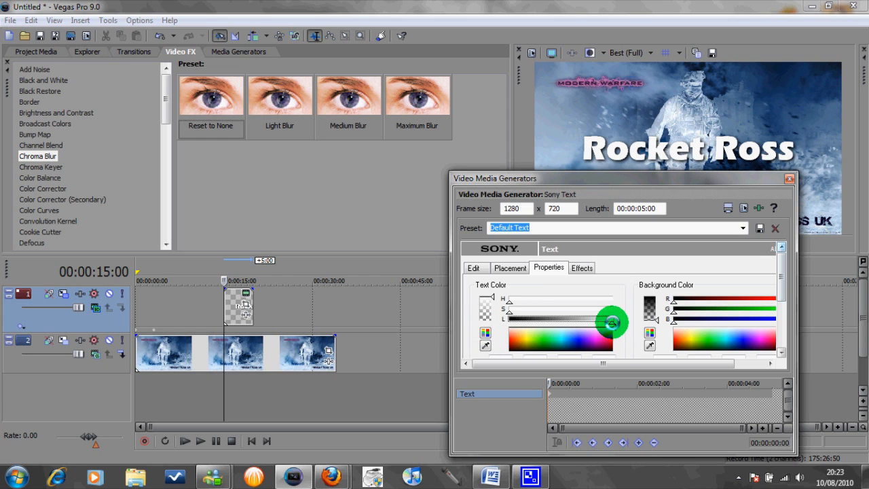
drag(611, 322, 577, 322)
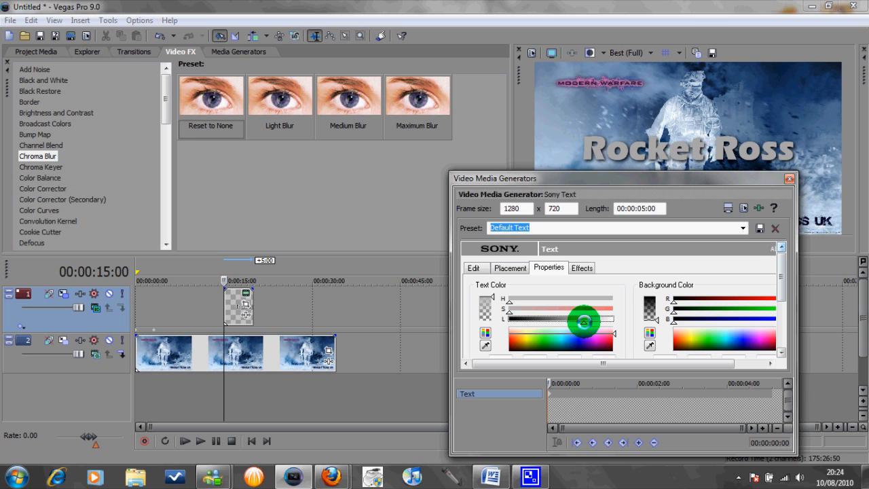
click(789, 178)
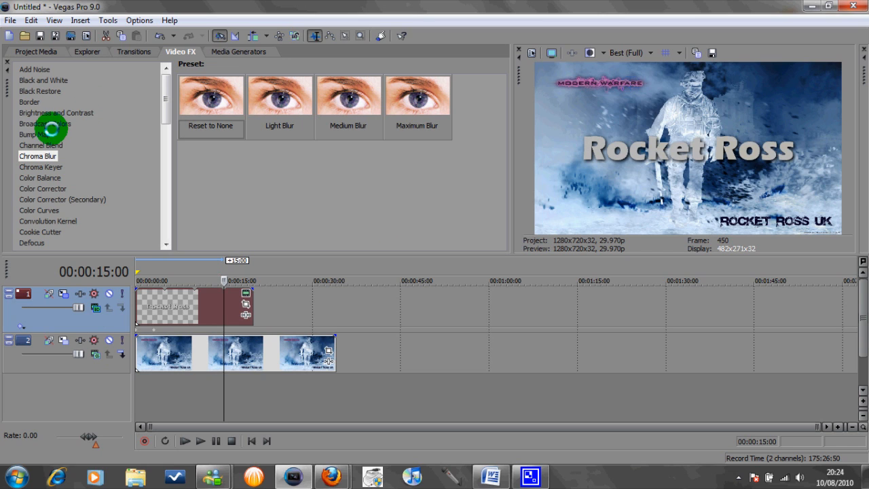
Apply the Bump Map effect with the Lower-Left Spotlight preset to the text event.
click(35, 134)
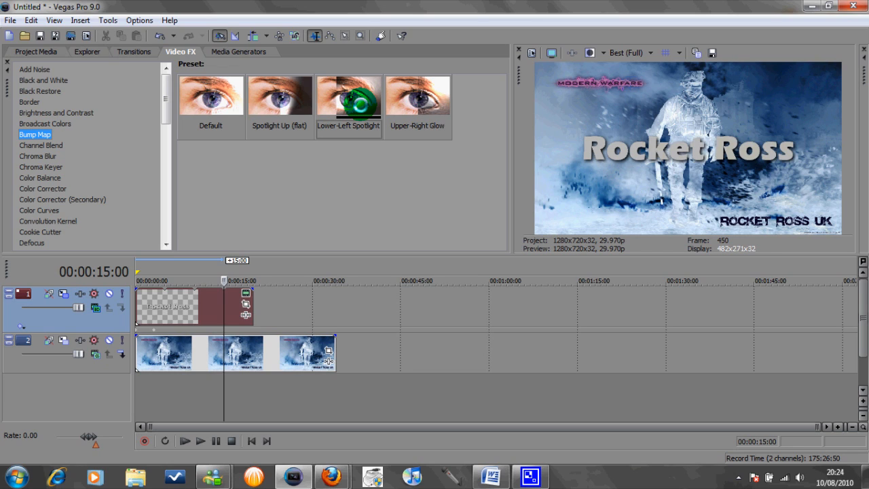
click(348, 95)
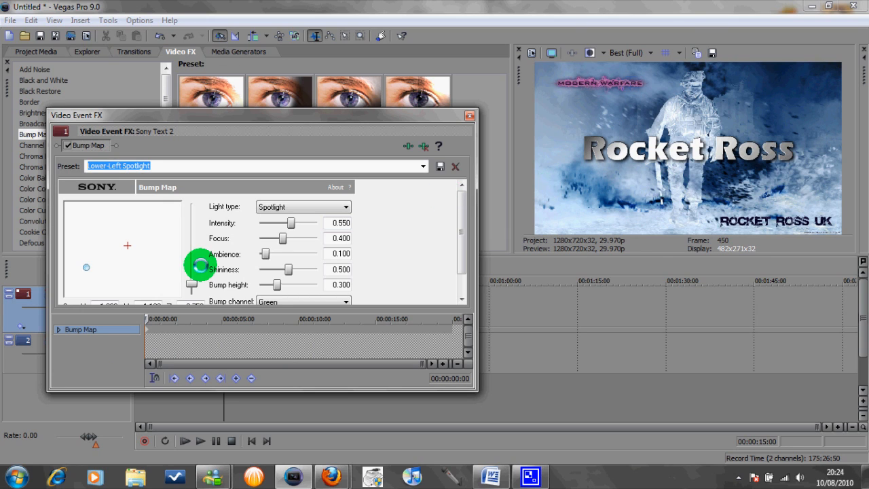
mouse_move(182, 329)
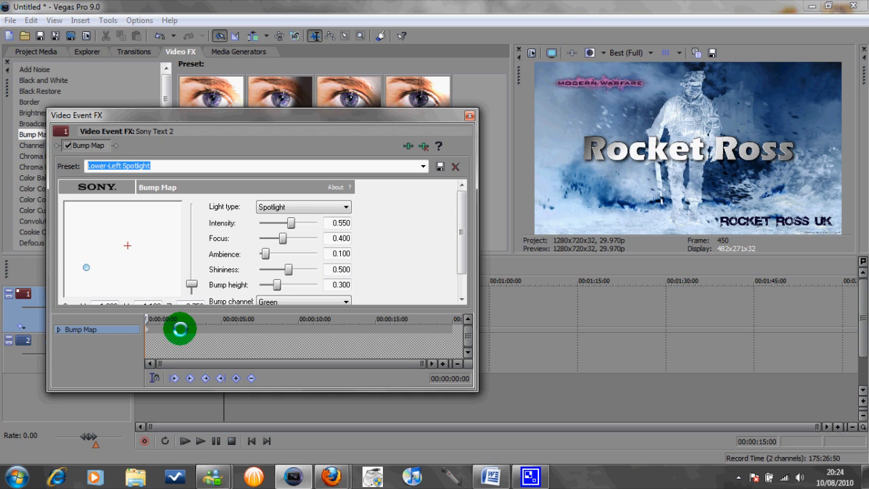
drag(179, 327, 81, 267)
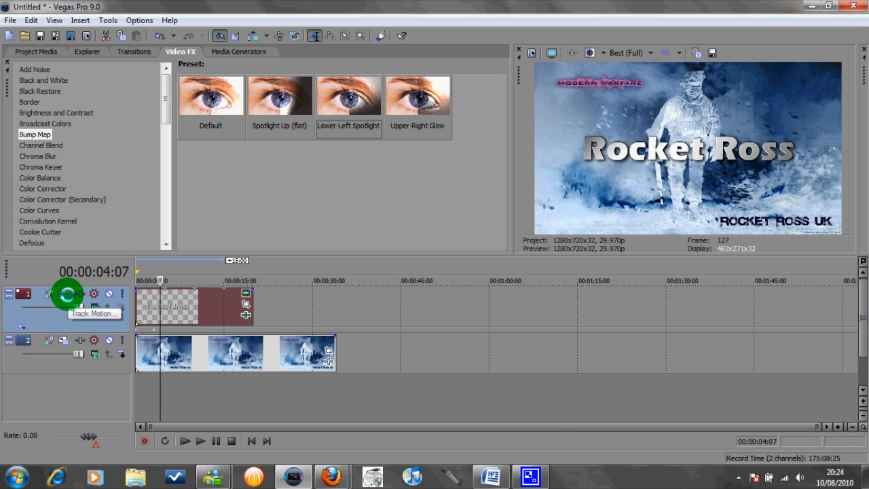
In 3D Source Alpha track motion, change the text layer's Rotation Y value.
click(68, 294)
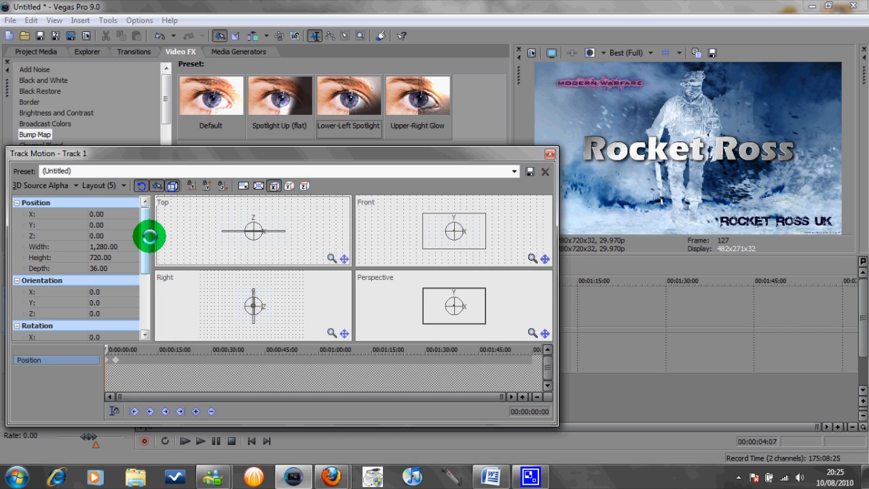
scroll(down, 3)
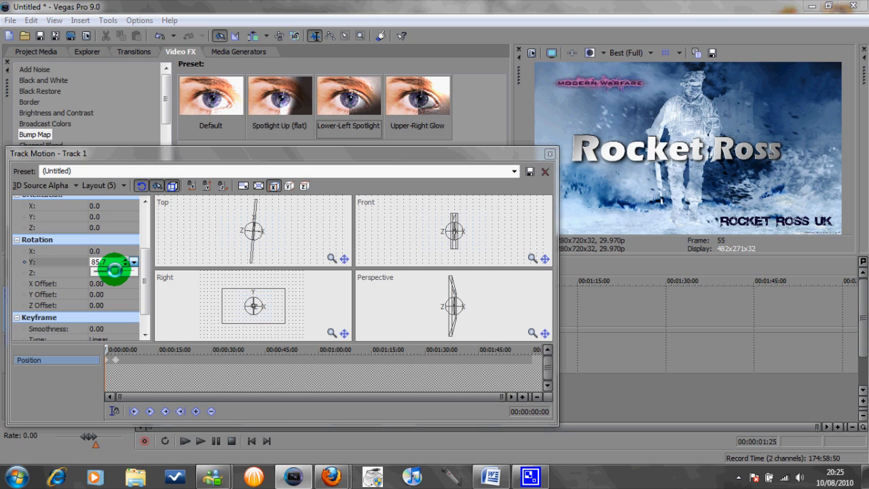
drag(122, 269, 123, 265)
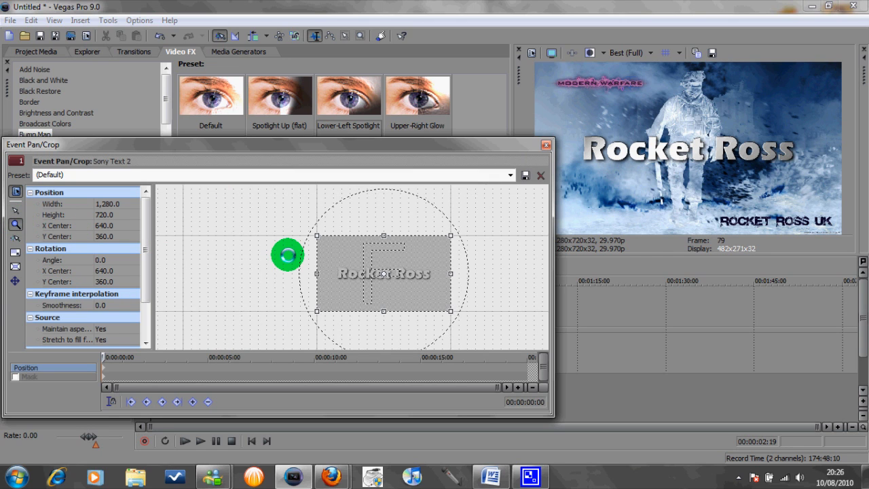
Resize and reposition the pan/crop frame so the Rocket Ross text appears smaller.
drag(286, 256, 424, 280)
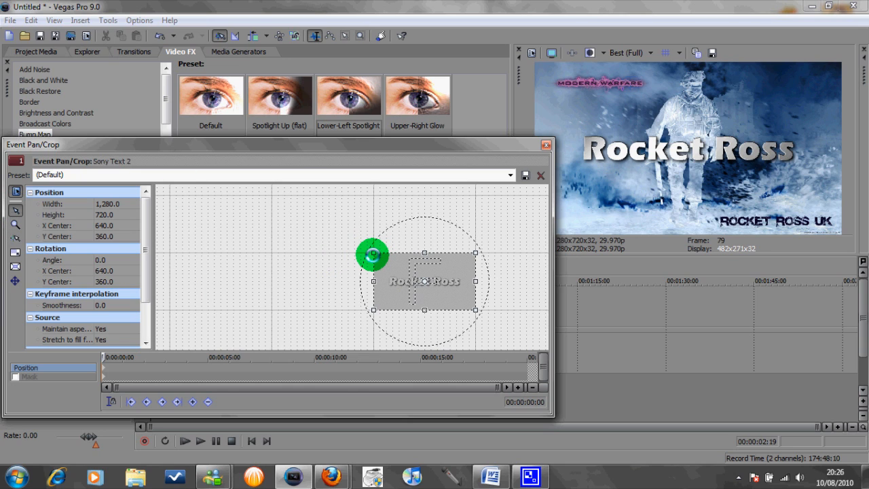
drag(373, 255, 464, 304)
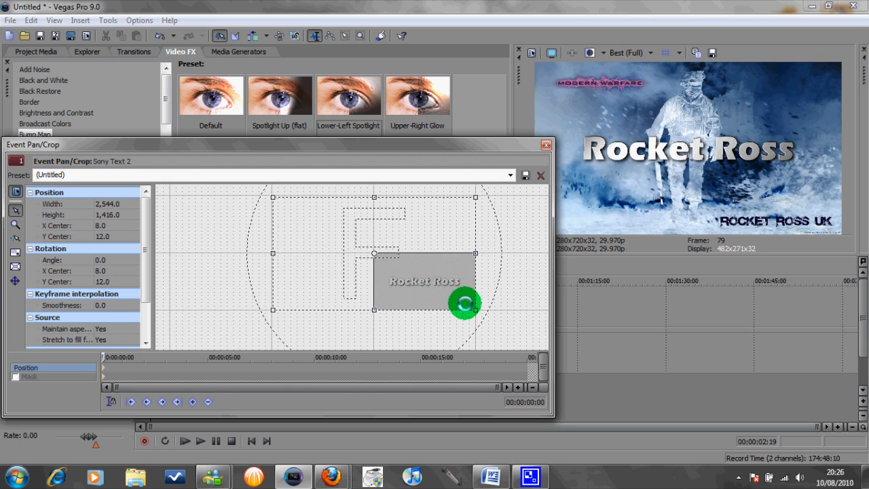
drag(464, 304, 473, 300)
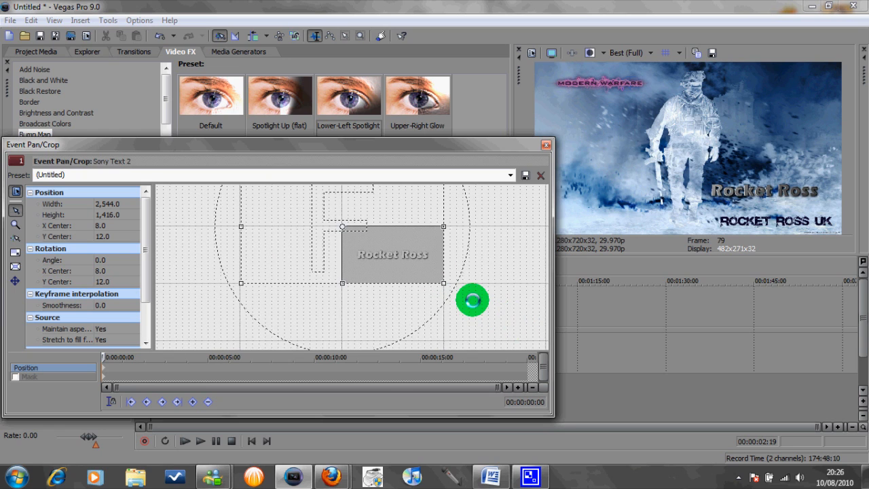
drag(473, 300, 385, 296)
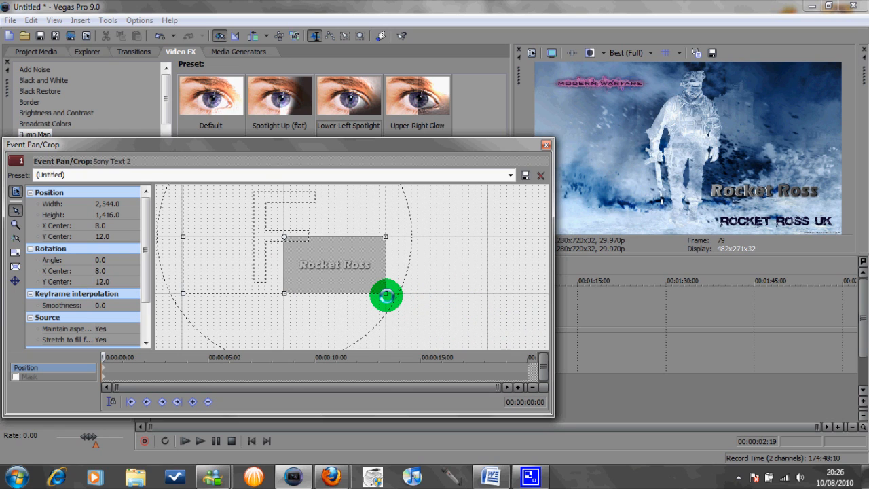
drag(386, 296, 490, 361)
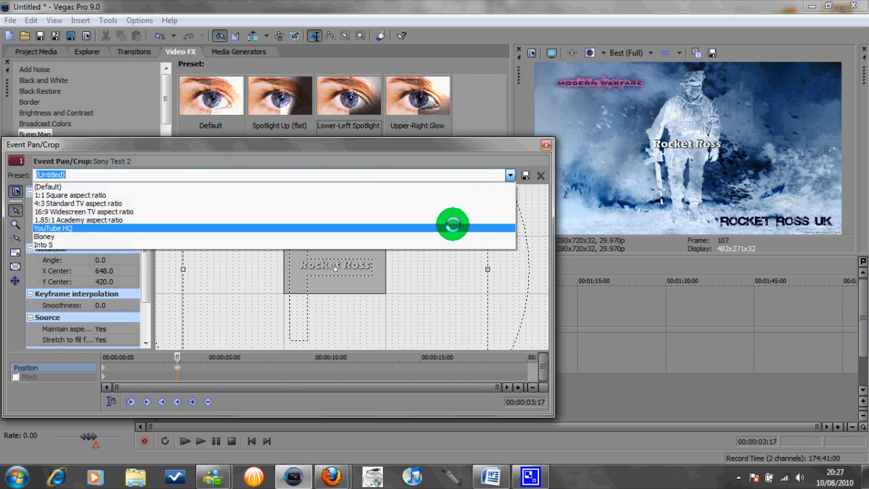
Apply the YouTube HQ preset and enlarge the first keyframe's frame so the text starts small.
click(51, 228)
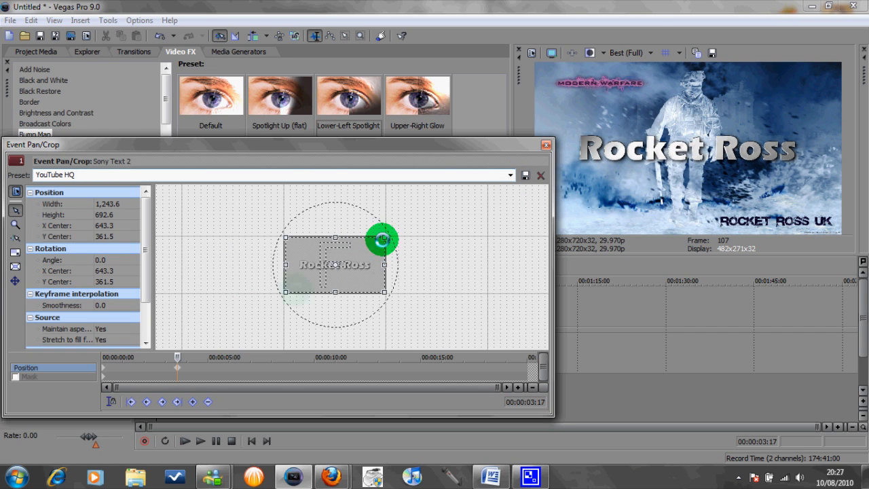
drag(383, 239, 293, 290)
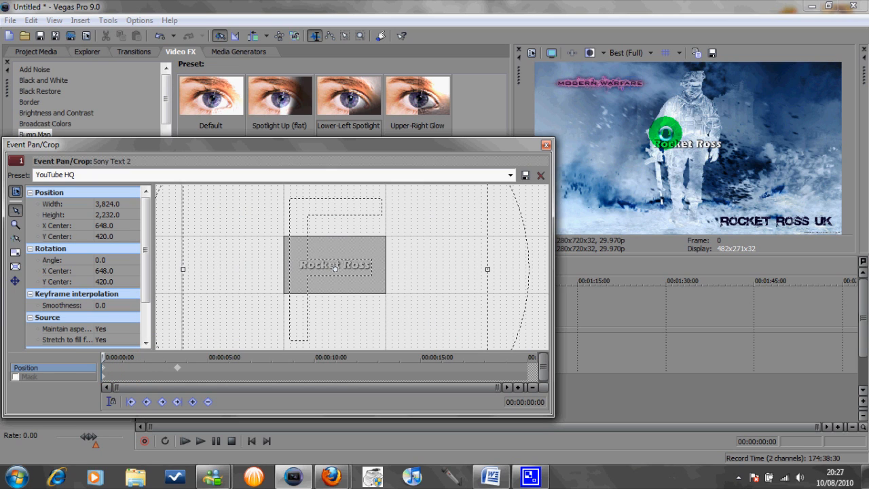
Apply the Radial Blur video effect to the Rocket Ross text event.
click(544, 144)
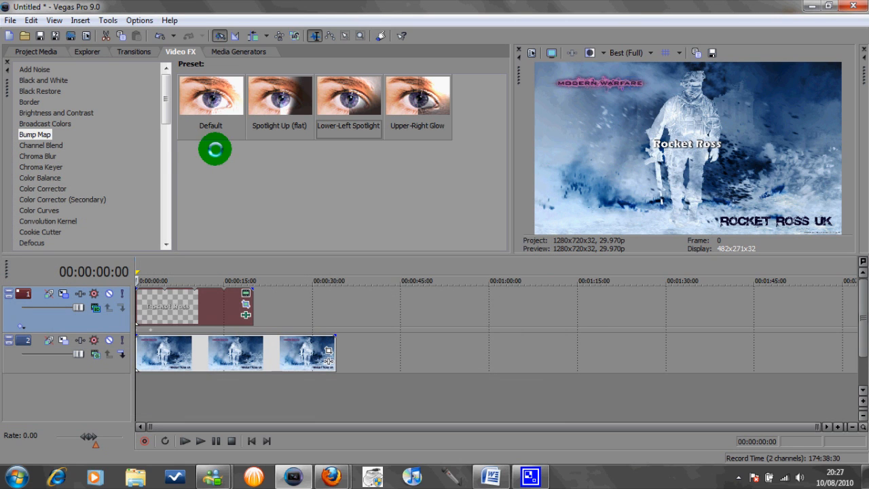
scroll(down, 3)
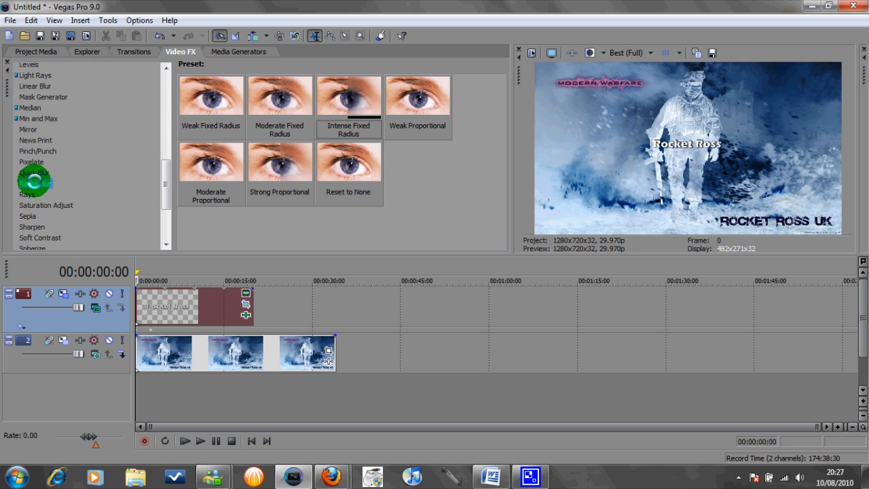
click(35, 184)
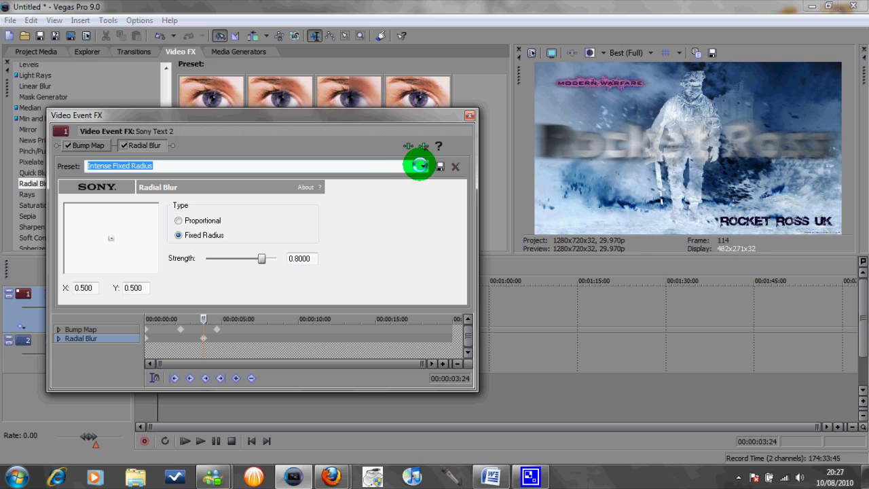
Set the later blur keyframe to Reset to None so the text sharpens from blurred.
click(424, 166)
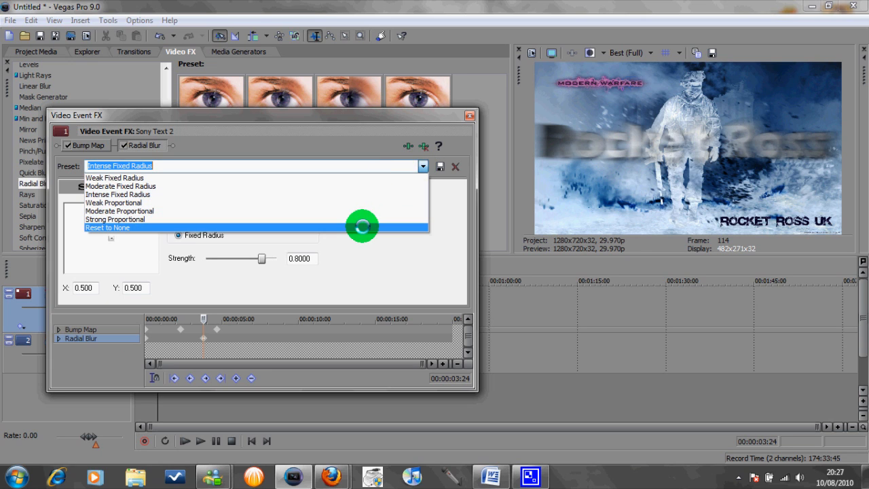
click(108, 228)
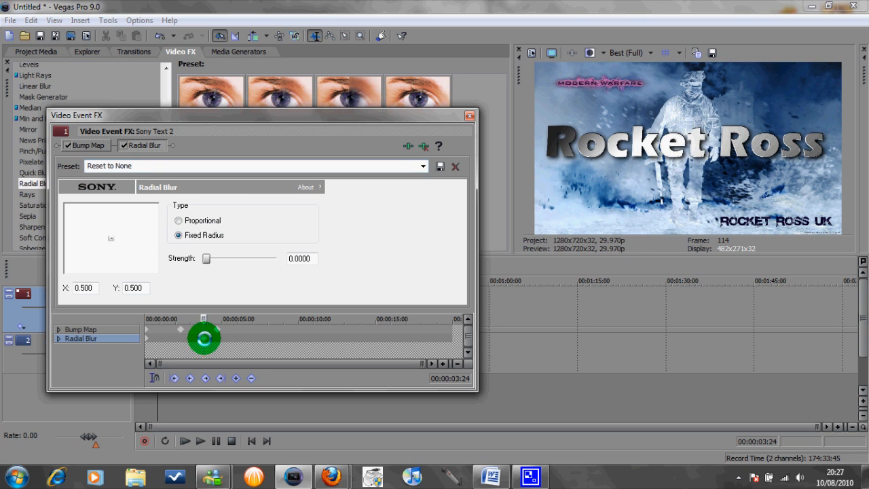
drag(206, 258, 211, 258)
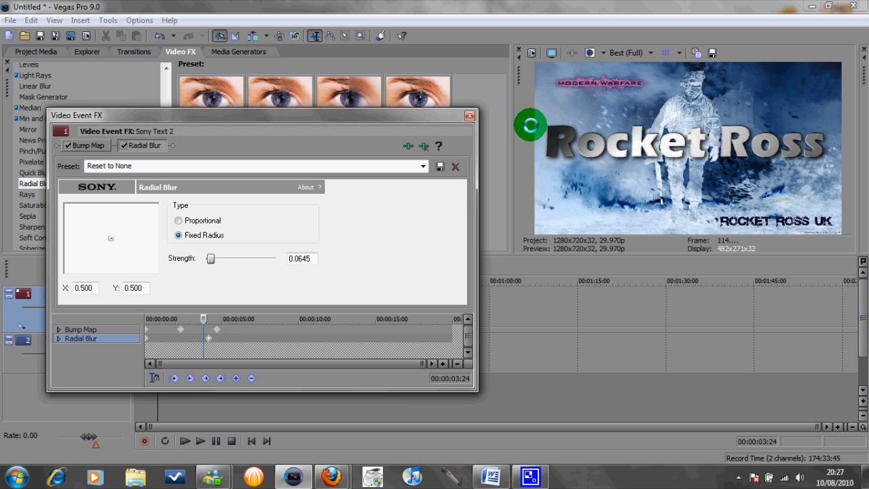
click(455, 166)
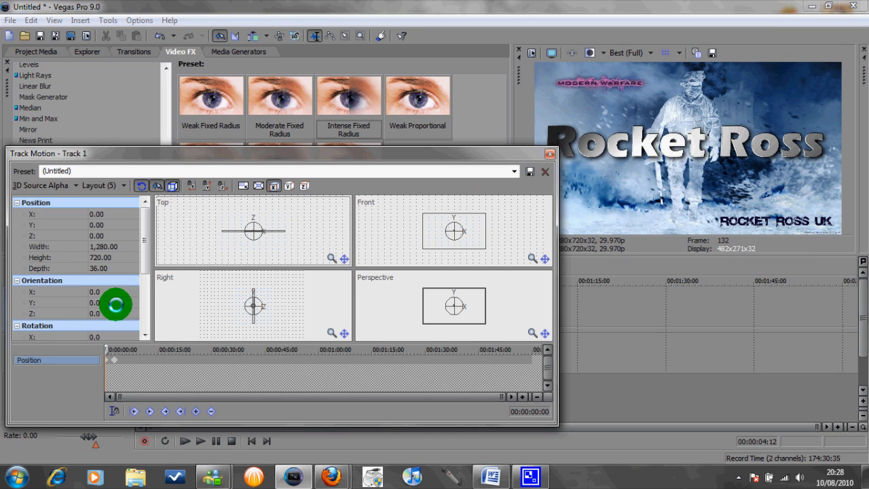
Adjust the text track's X rotation and set its Z rotation to about 485 degrees.
scroll(down, 3)
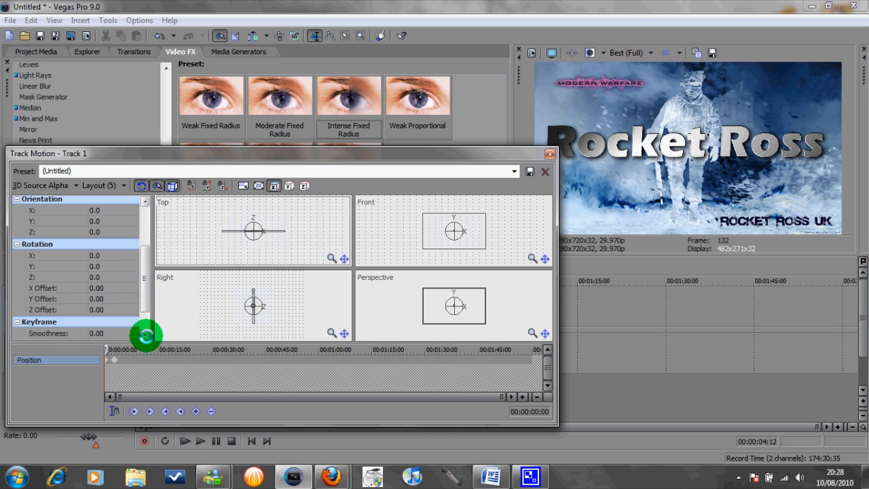
click(95, 255)
text(200)
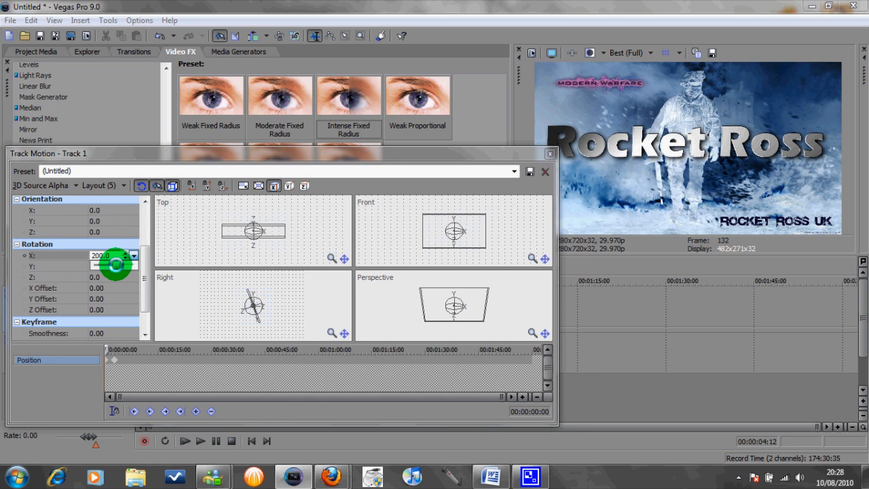
drag(114, 265, 133, 260)
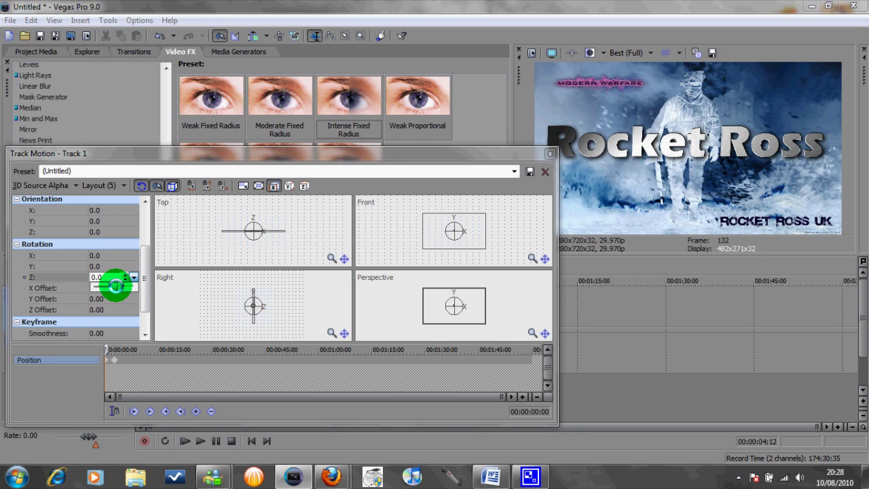
drag(114, 284, 122, 274)
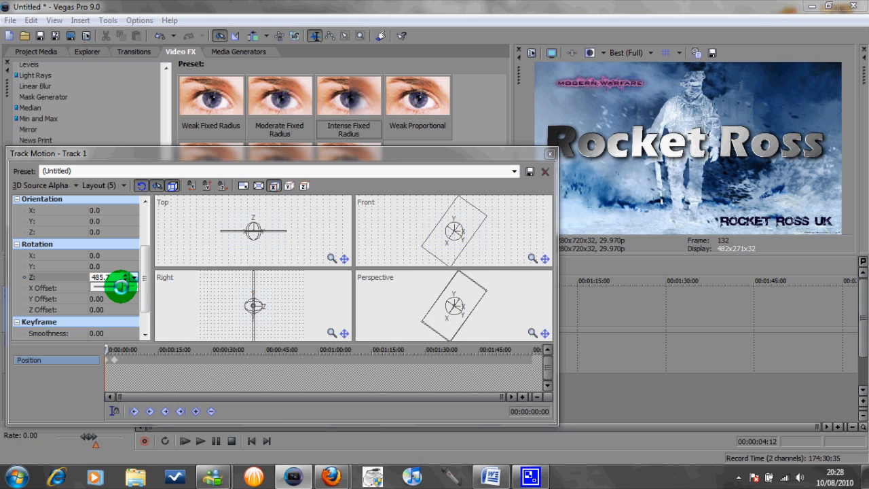
drag(122, 279, 115, 278)
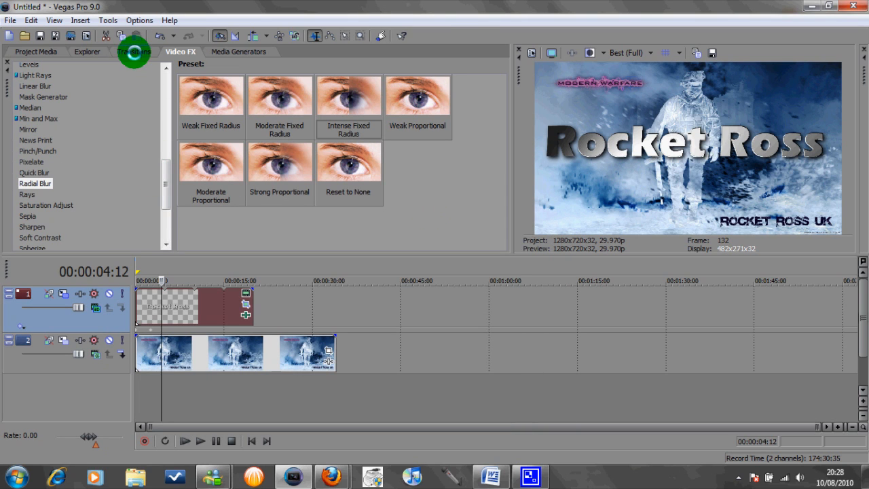
Close the Track Motion window to return to the timeline and preview.
click(35, 183)
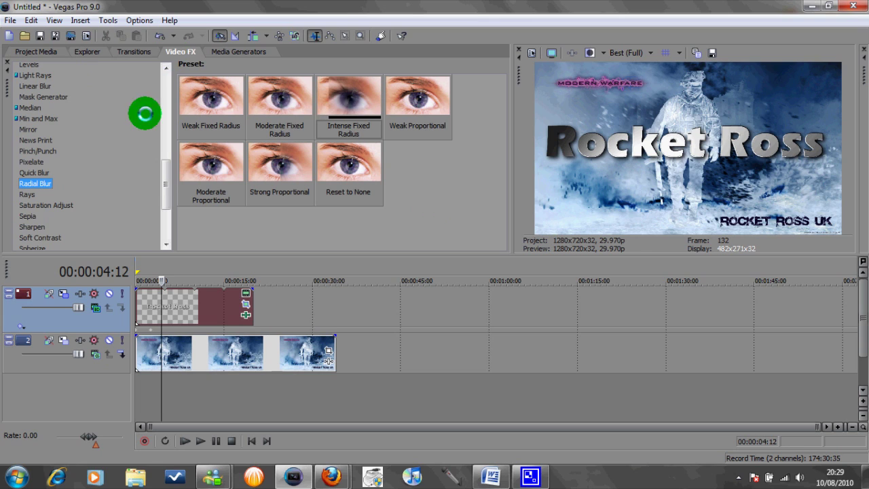